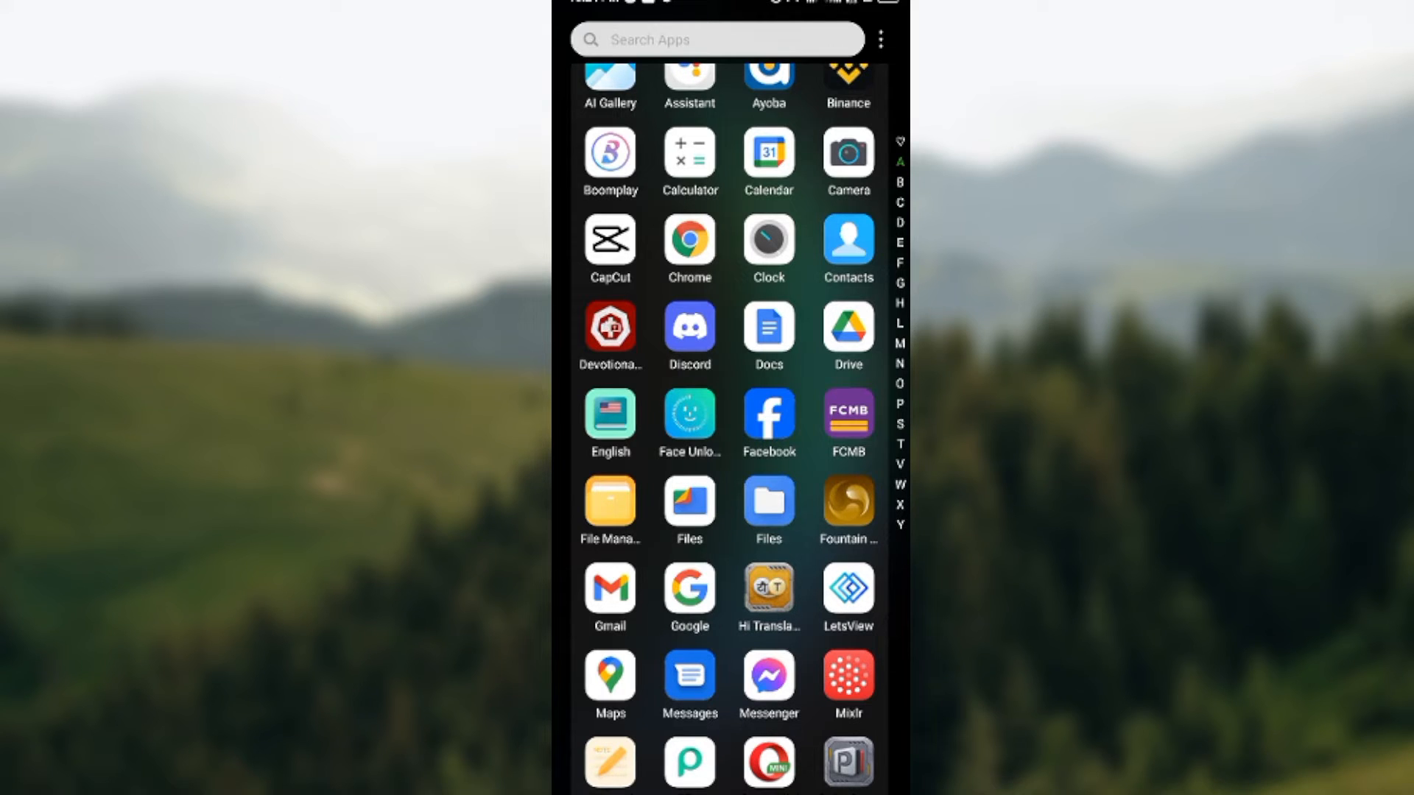
# Launch Google Photos from its Play Store listing via the recent 'google photos' search.
pyautogui.scroll(-3)
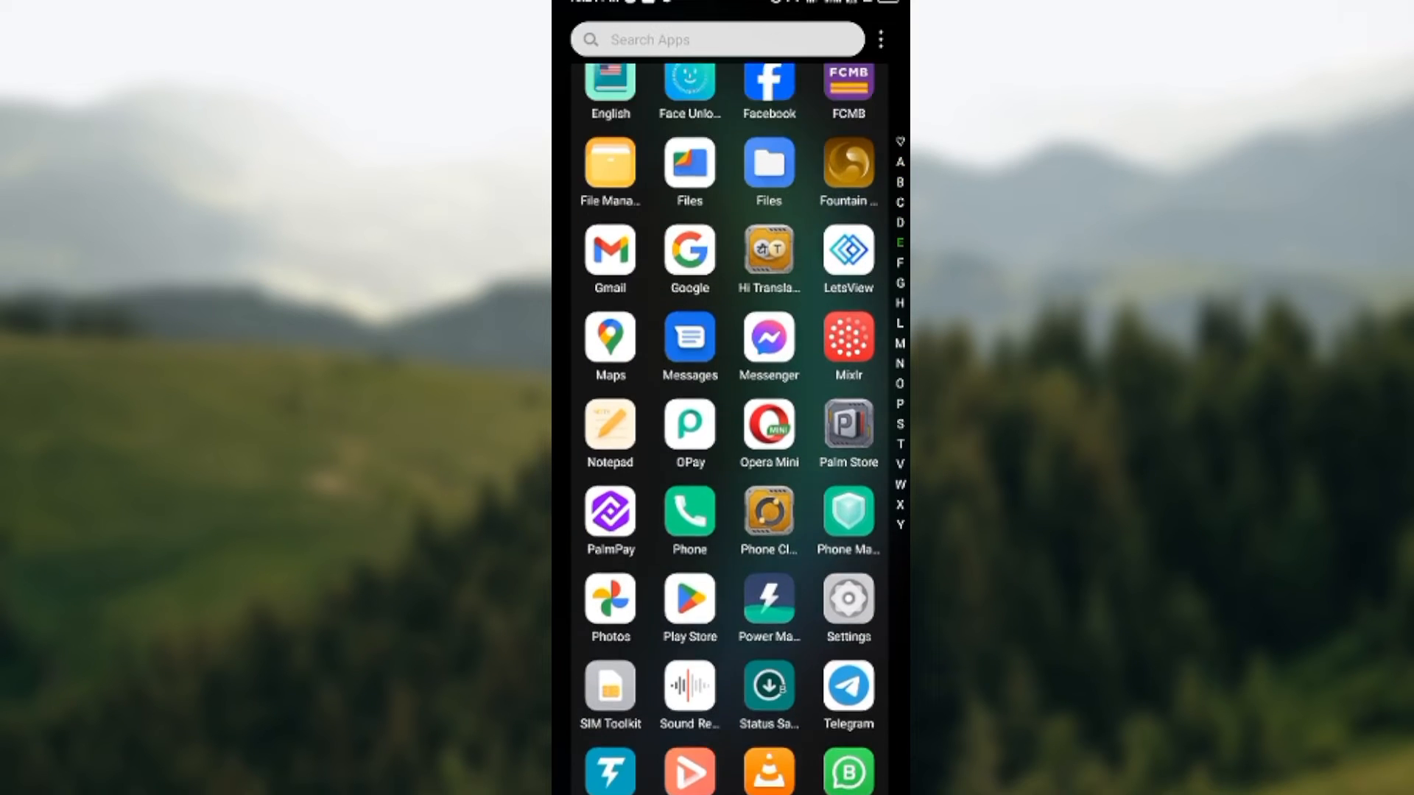
pyautogui.scroll(-3)
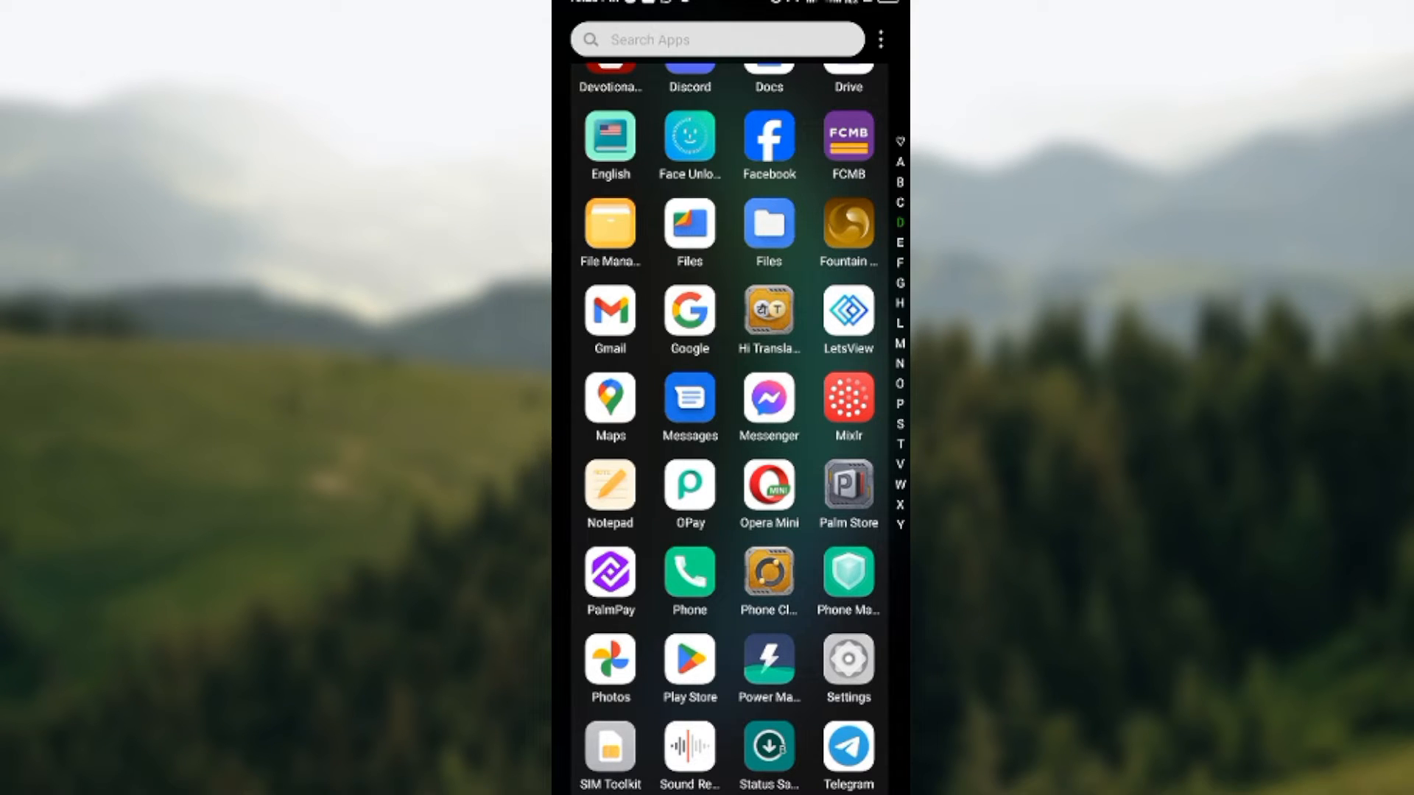
pyautogui.click(689, 667)
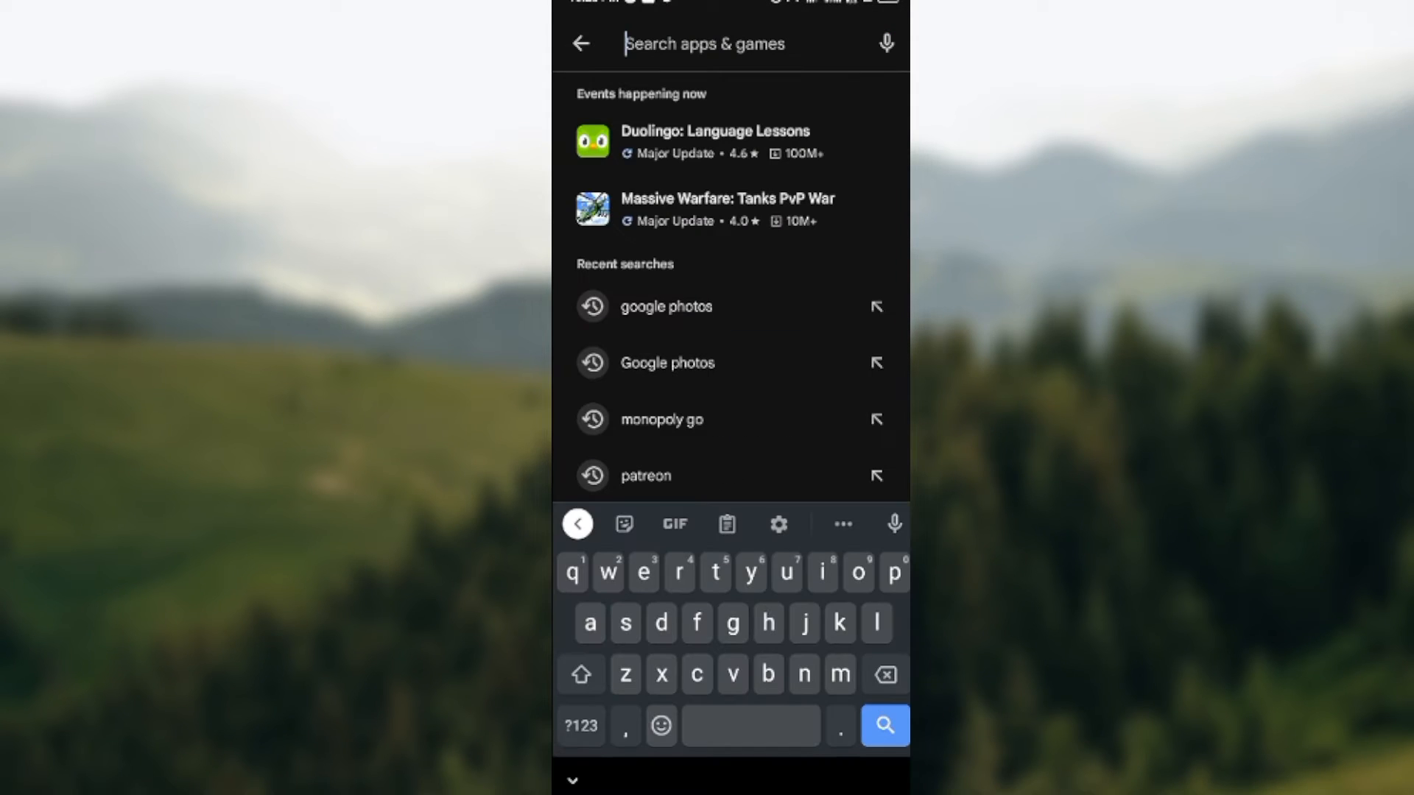
pyautogui.click(665, 306)
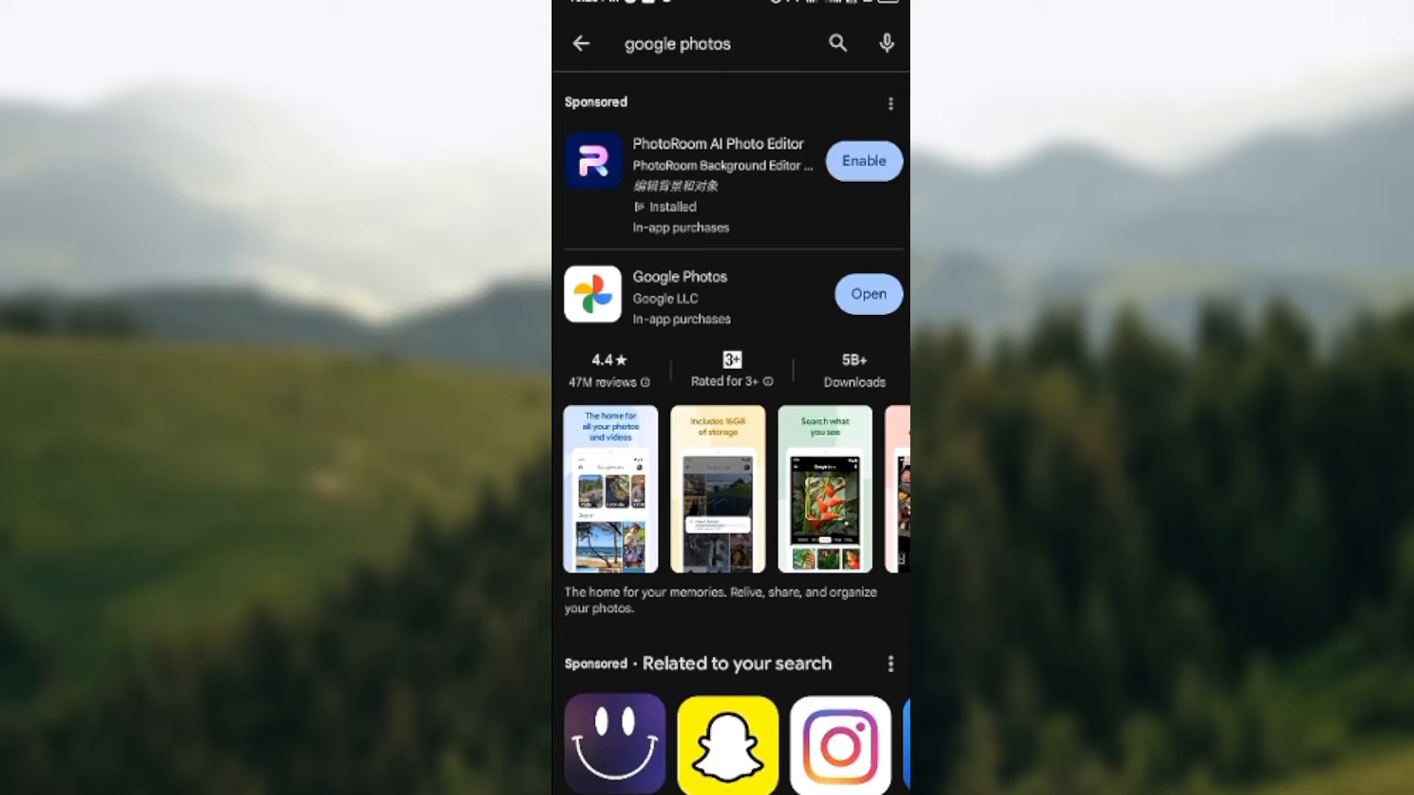
pyautogui.click(866, 295)
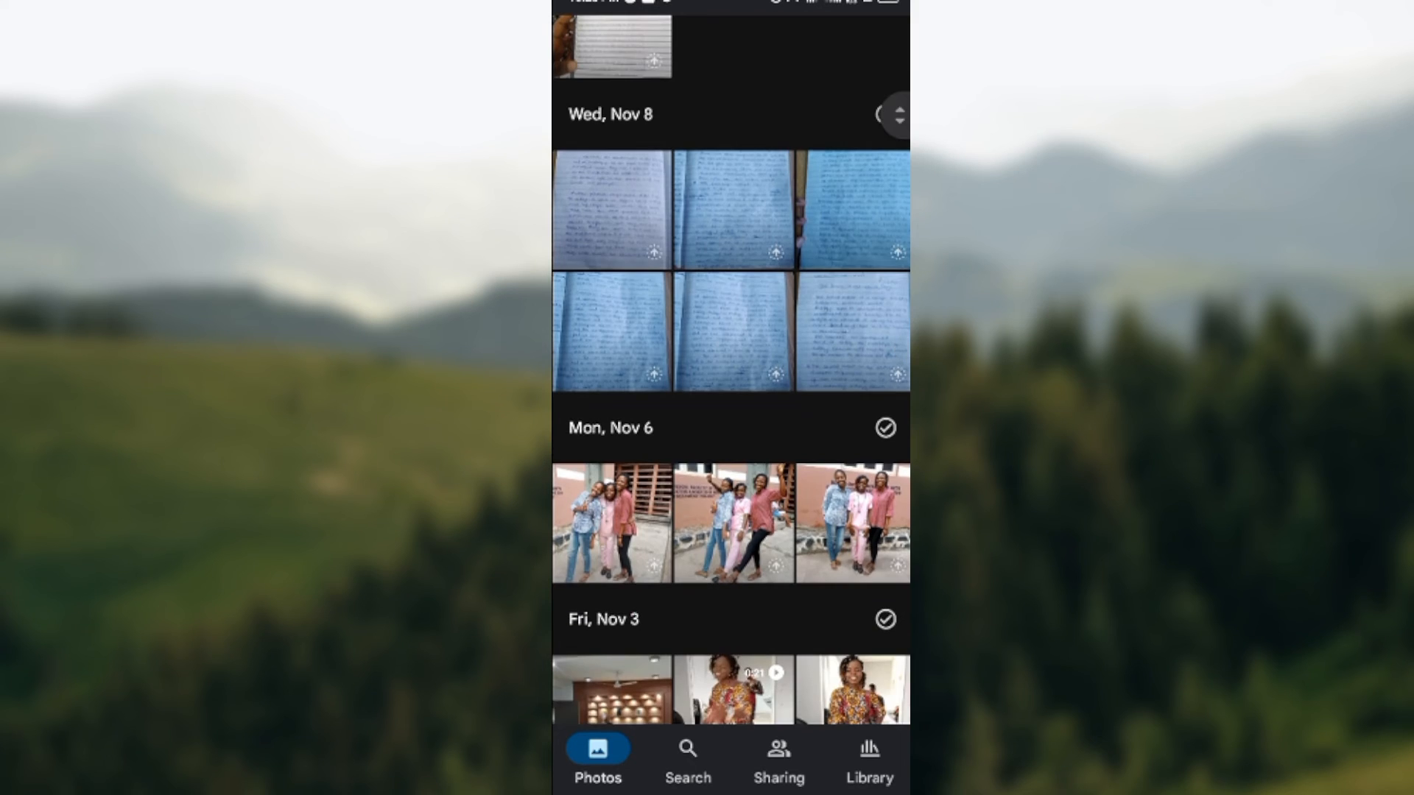
# Select the duplicate Nov 6 group photo and choose Delete to reach the Move to trash prompt.
pyautogui.click(885, 113)
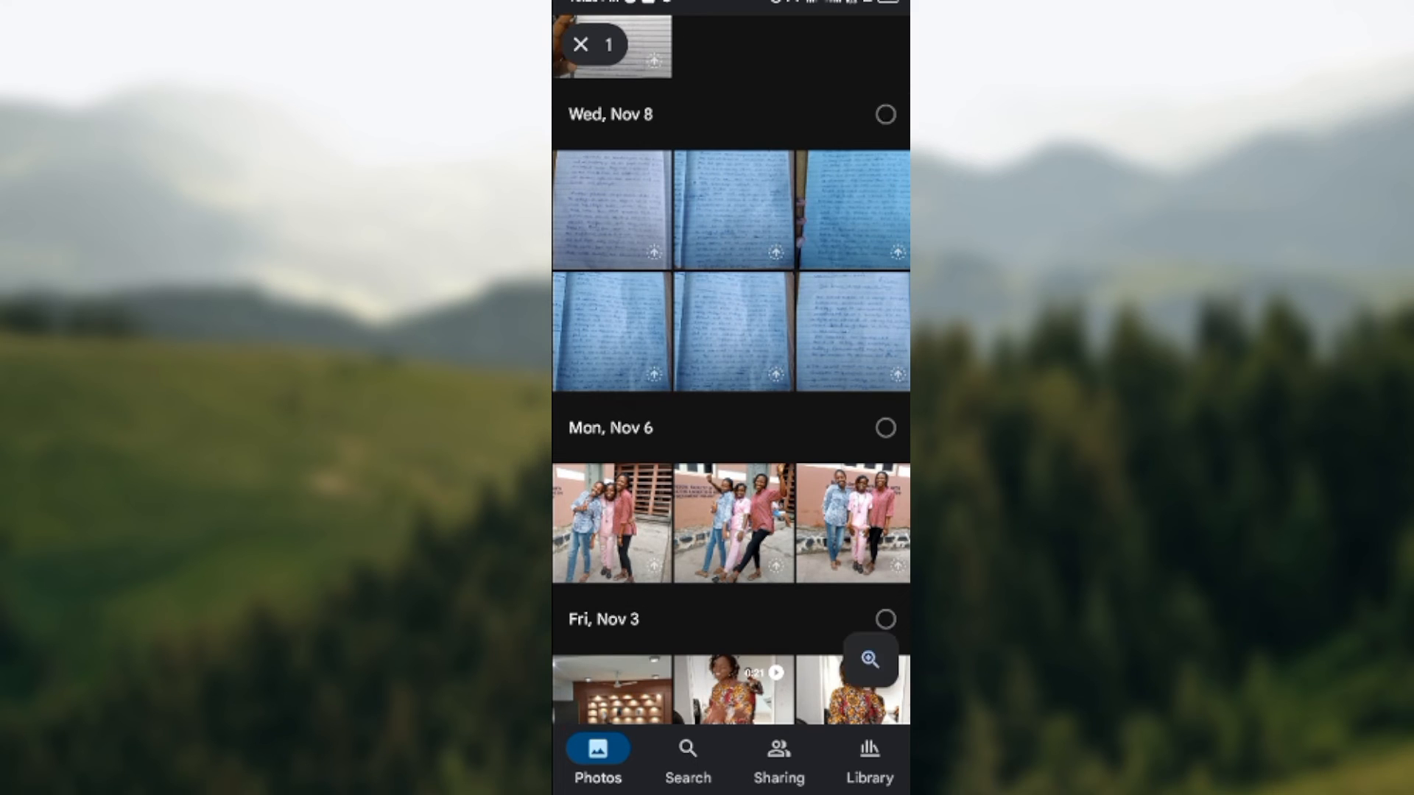
pyautogui.click(732, 523)
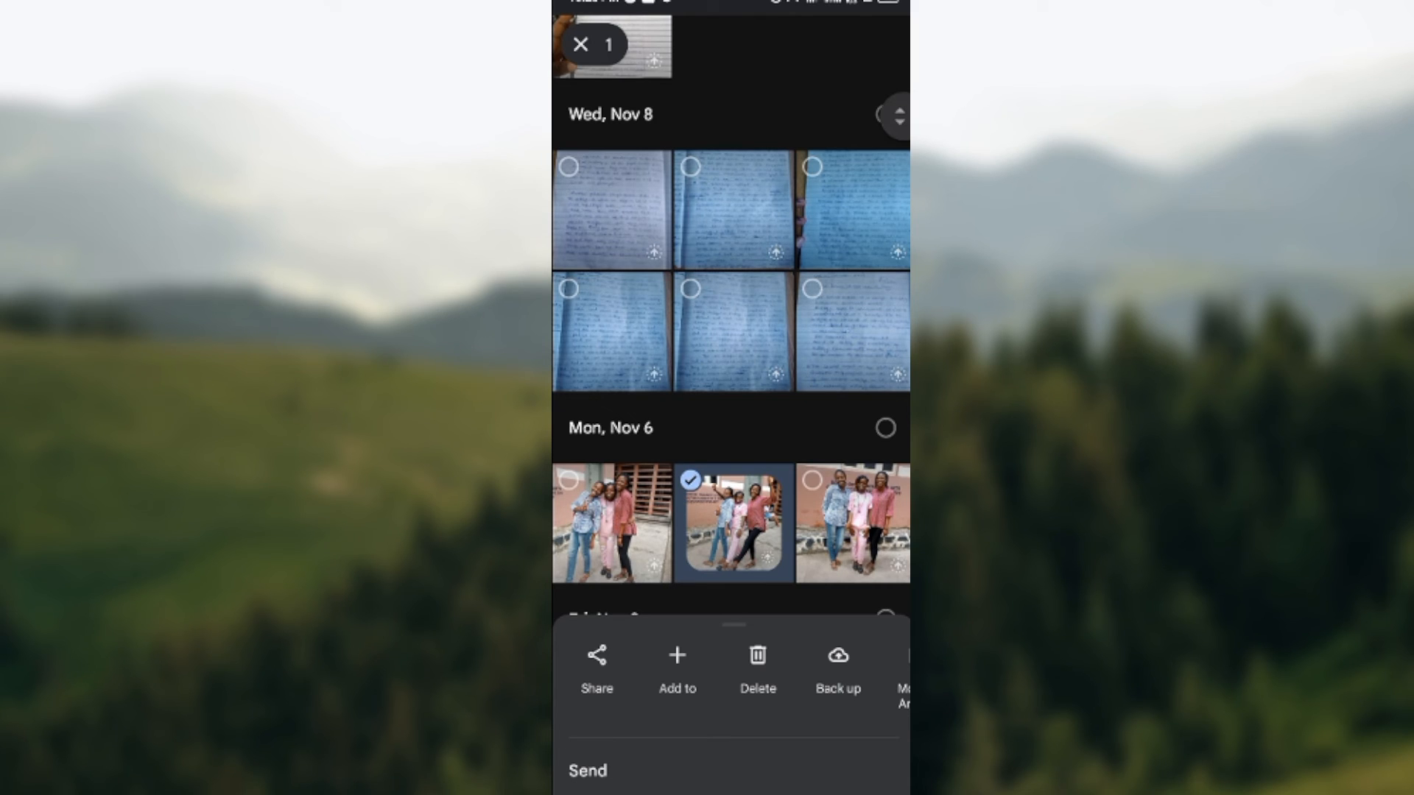
pyautogui.click(757, 667)
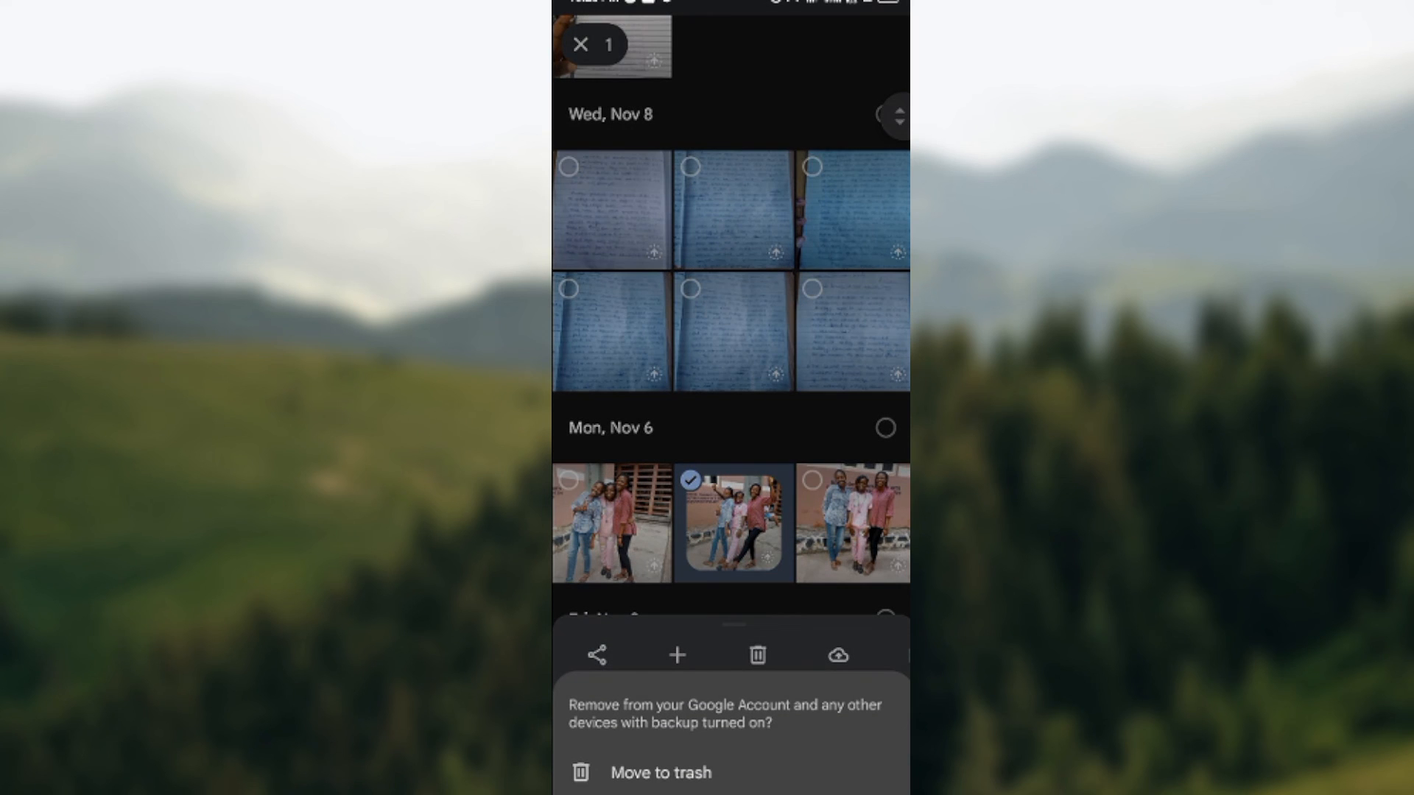